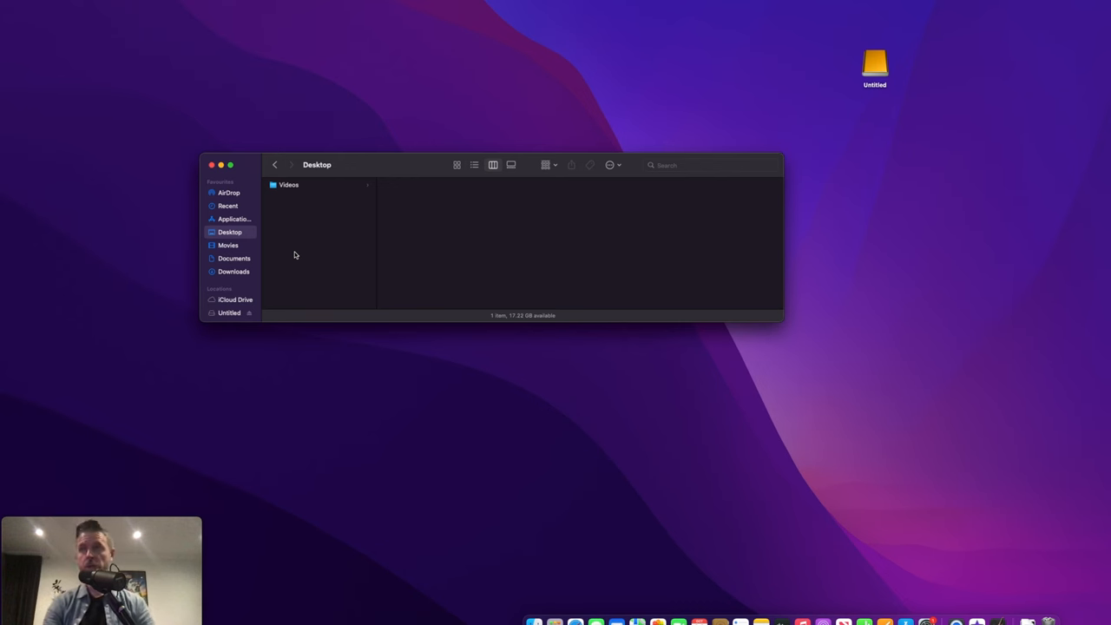
mouse_move(267, 249)
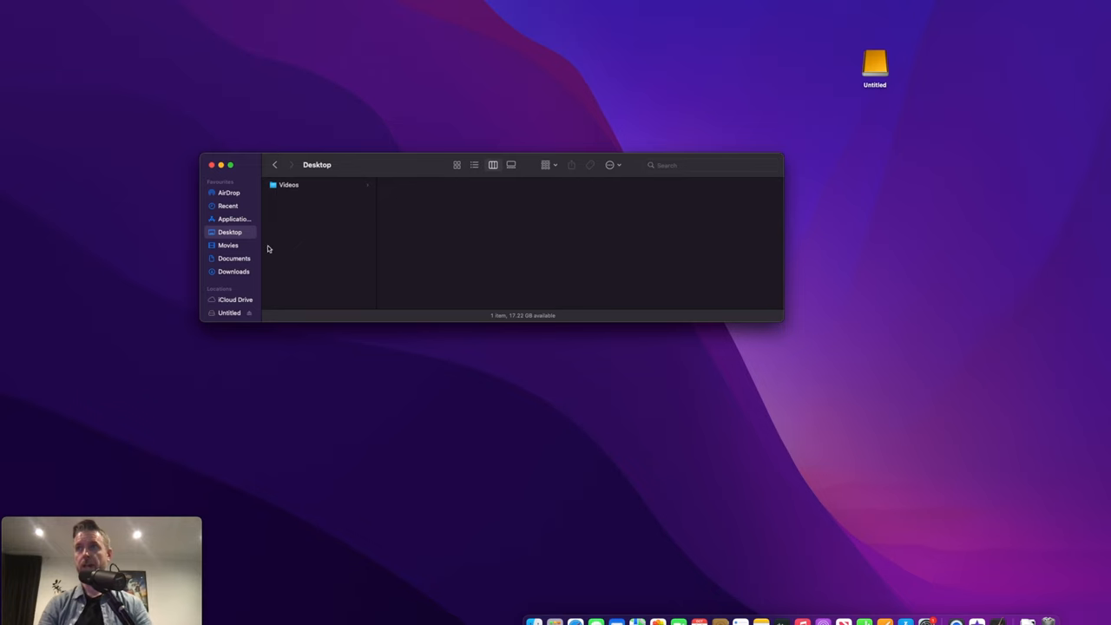
- Open Movies and select iMovie Theater, then the iMovie Library showing 17.96 GB
left_click(228, 245)
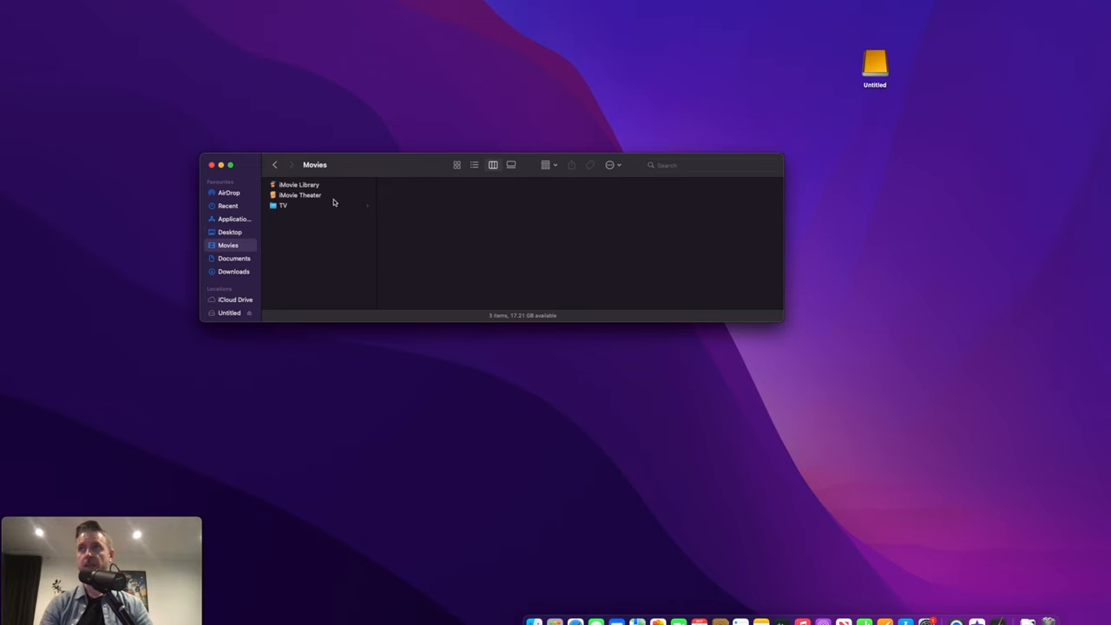
left_click(299, 184)
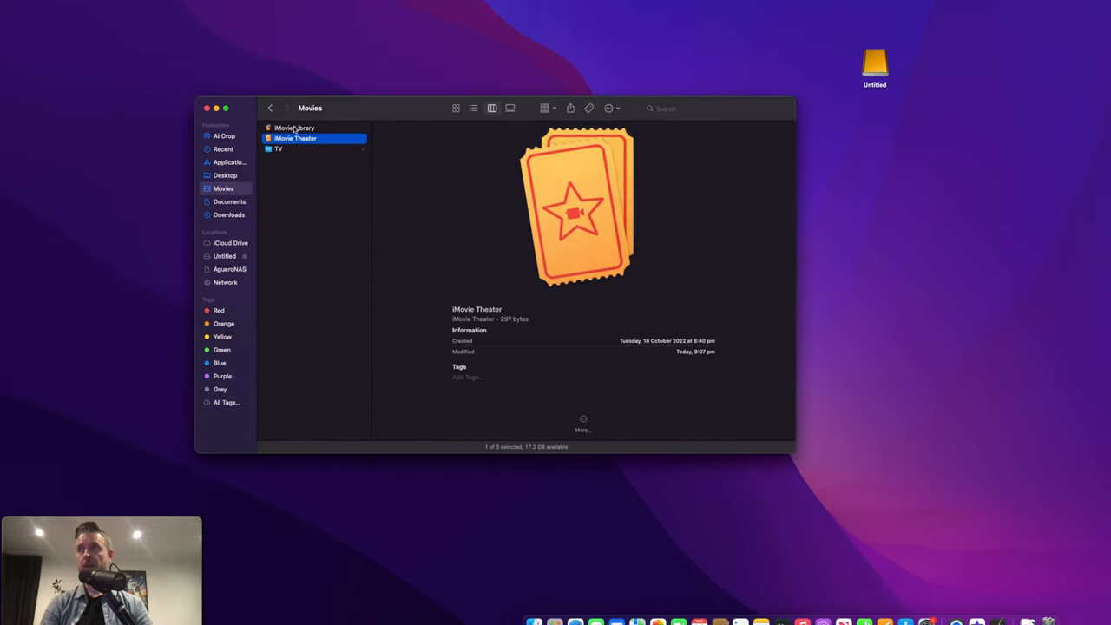
left_click(294, 128)
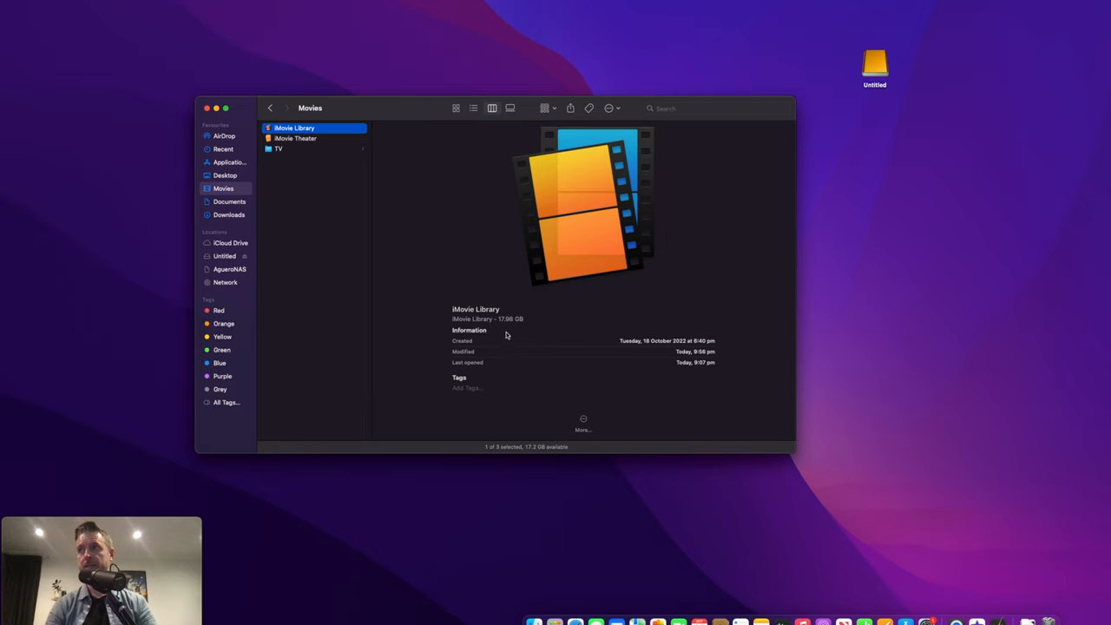
mouse_move(510, 328)
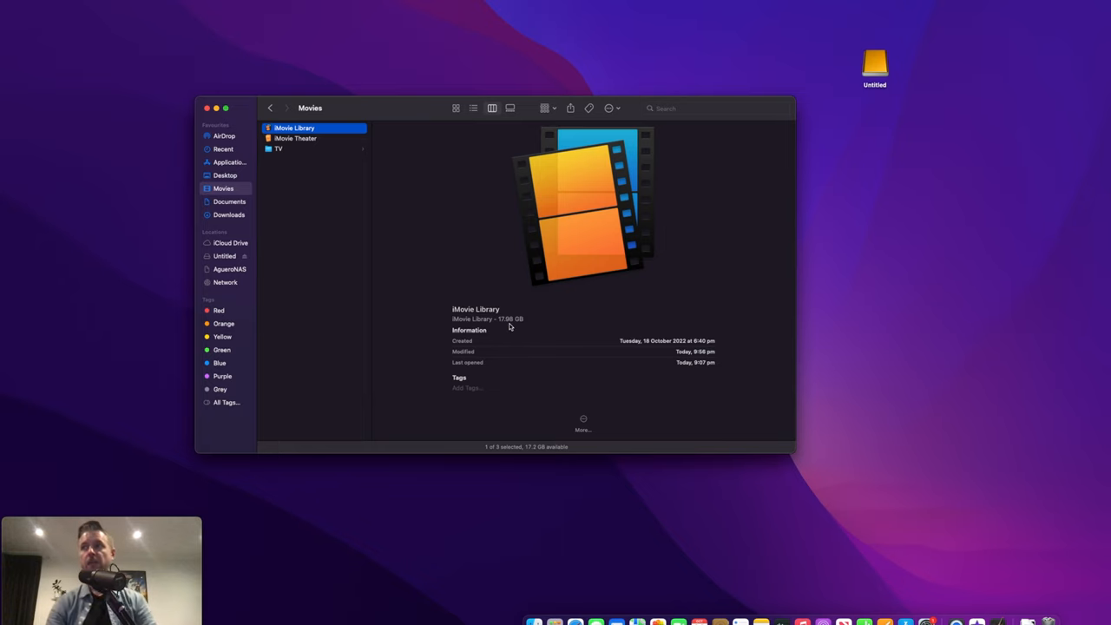
mouse_move(537, 450)
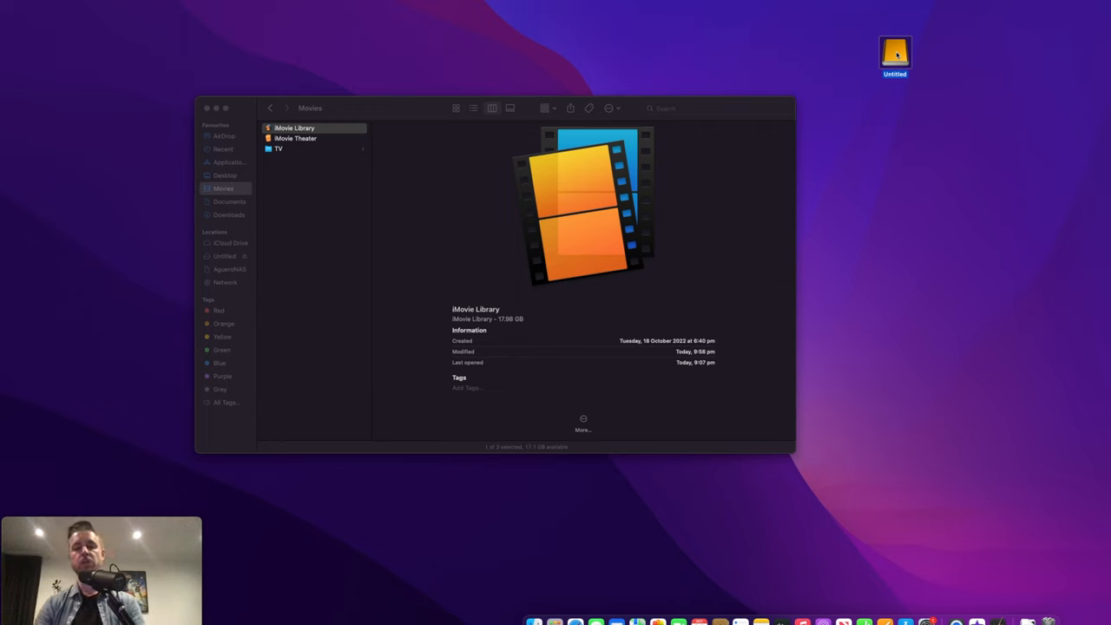
- Copy iMovie Library and iMovie Theater together, then open the Untitled drive
left_click(295, 127)
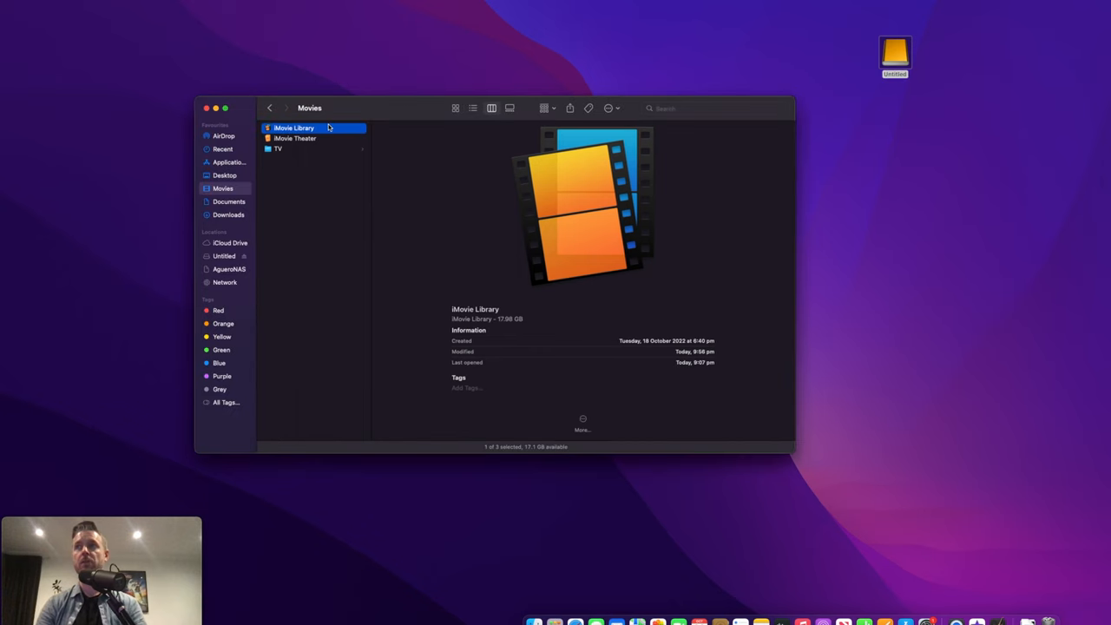
mouse_move(303, 144)
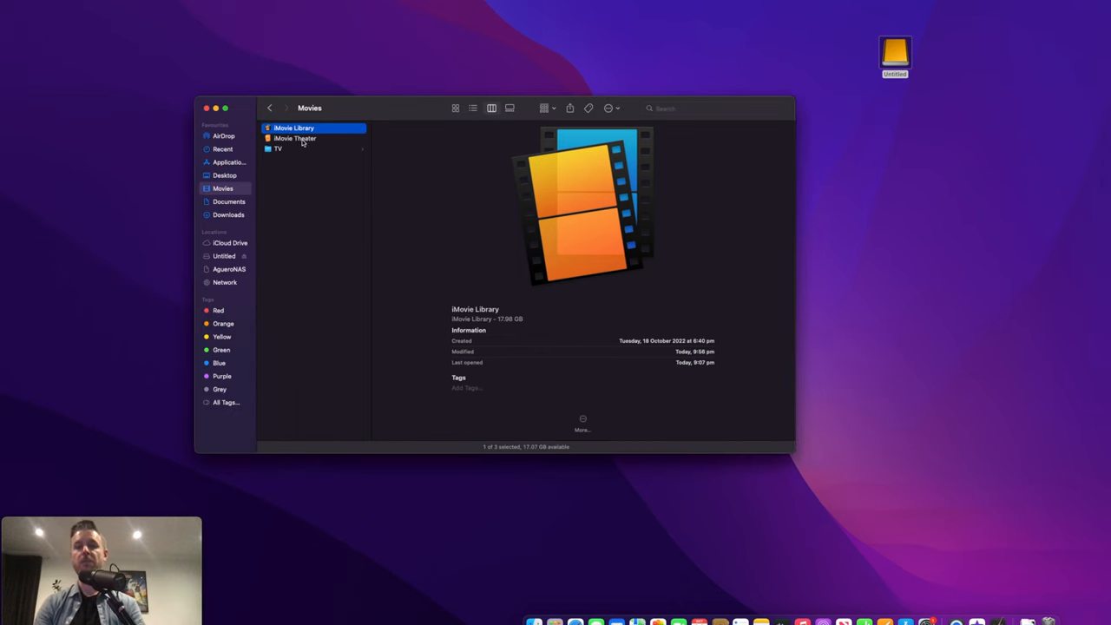
left_click(294, 138)
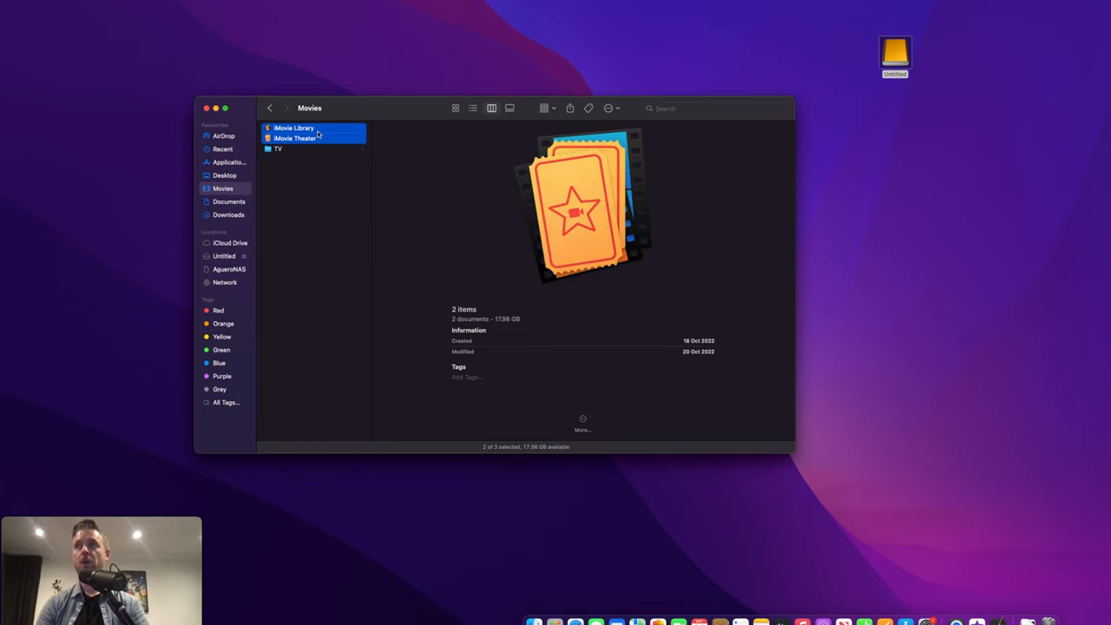
right_click(295, 133)
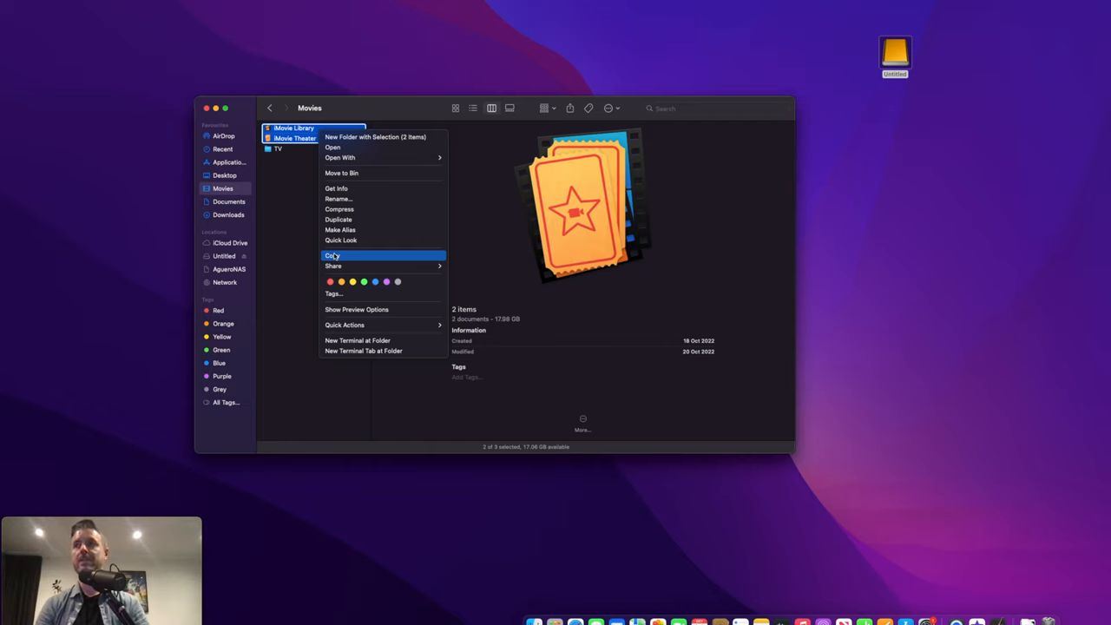
left_click(332, 256)
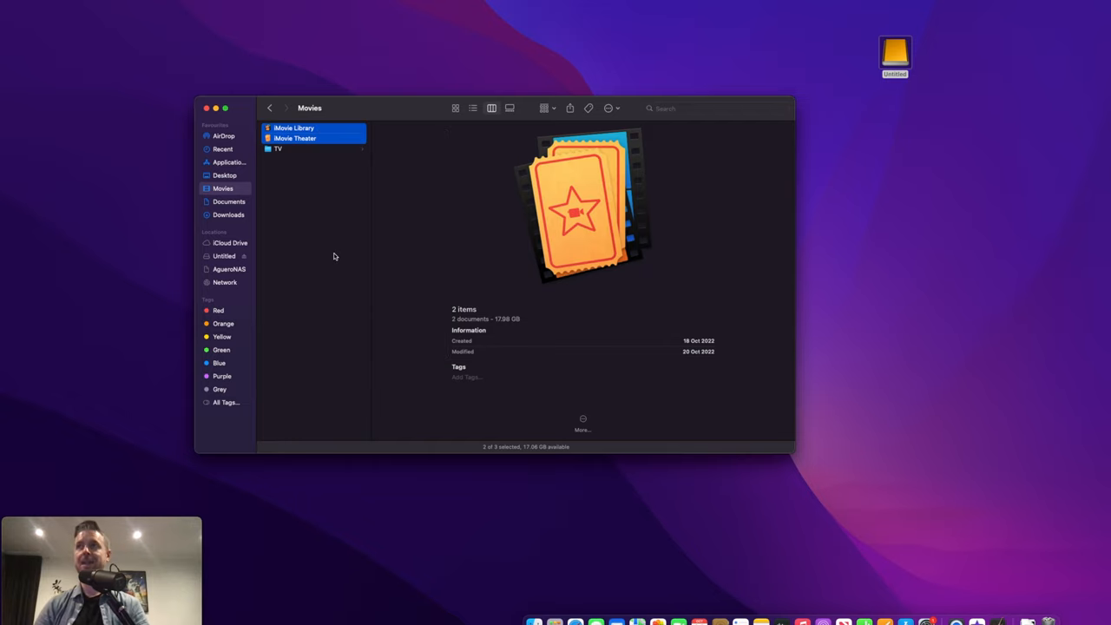
left_click(224, 255)
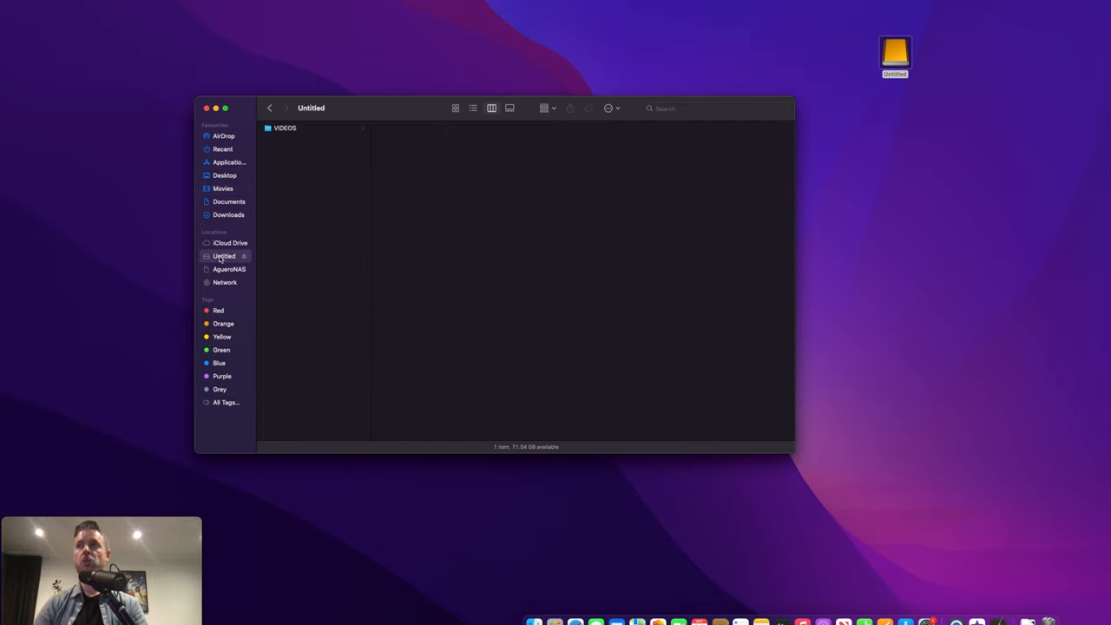
- Create a new folder named 'iMovie Library' on the Untitled drive
right_click(285, 180)
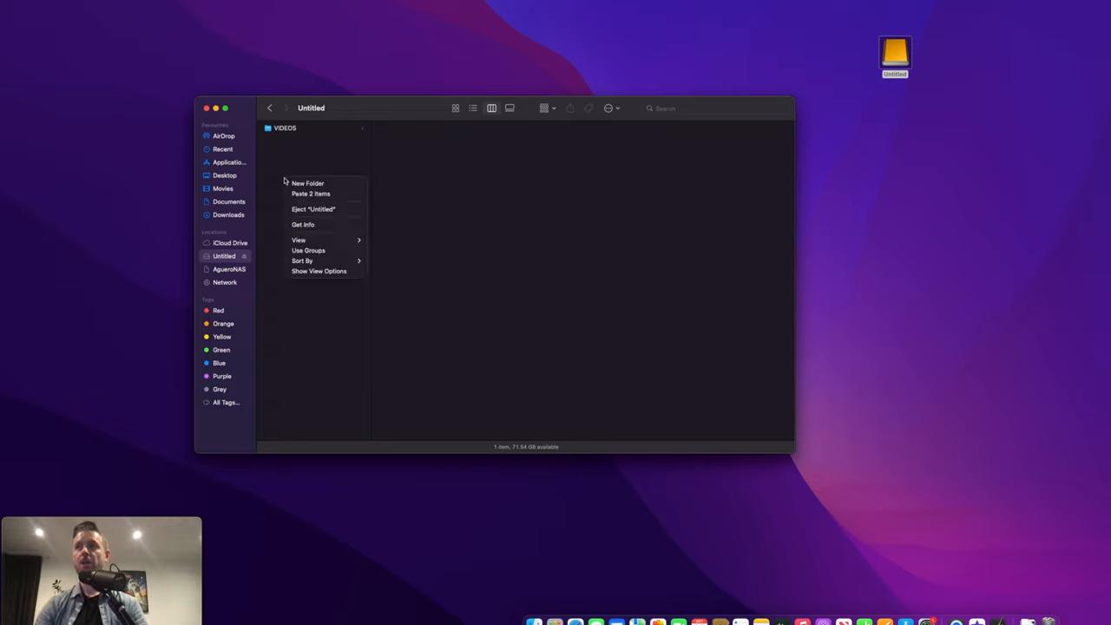
left_click(307, 183)
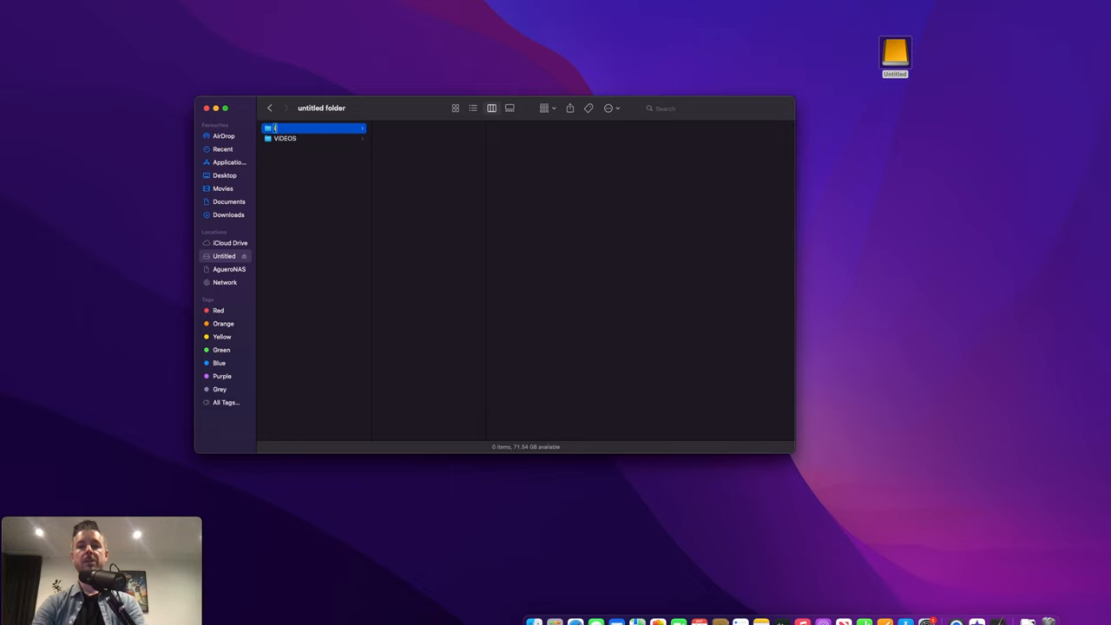
type("Movie Libr")
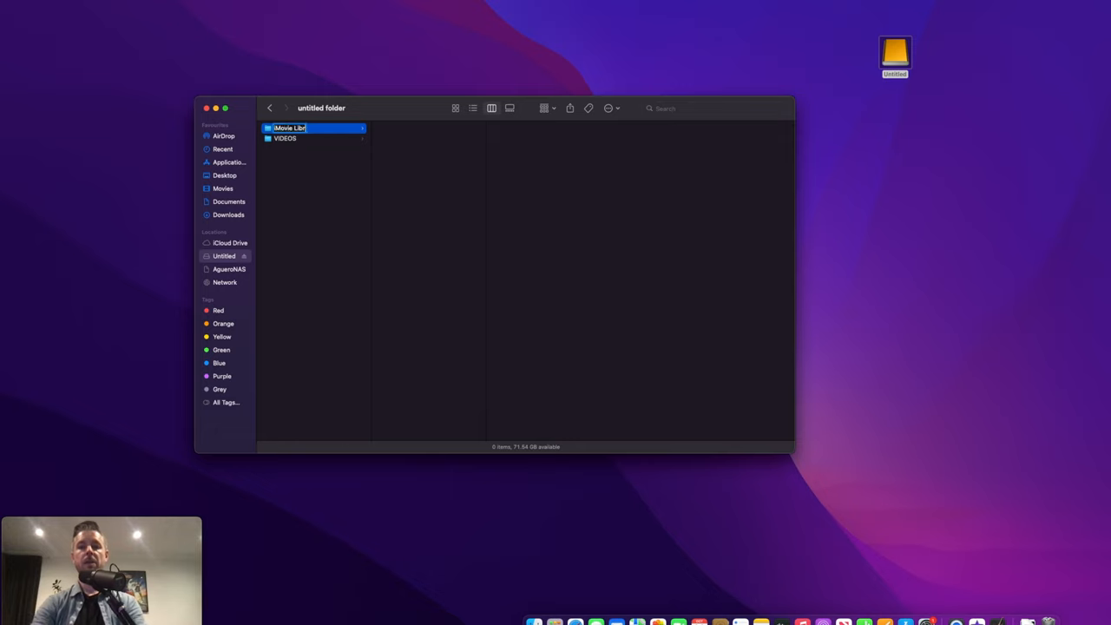
key("Return")
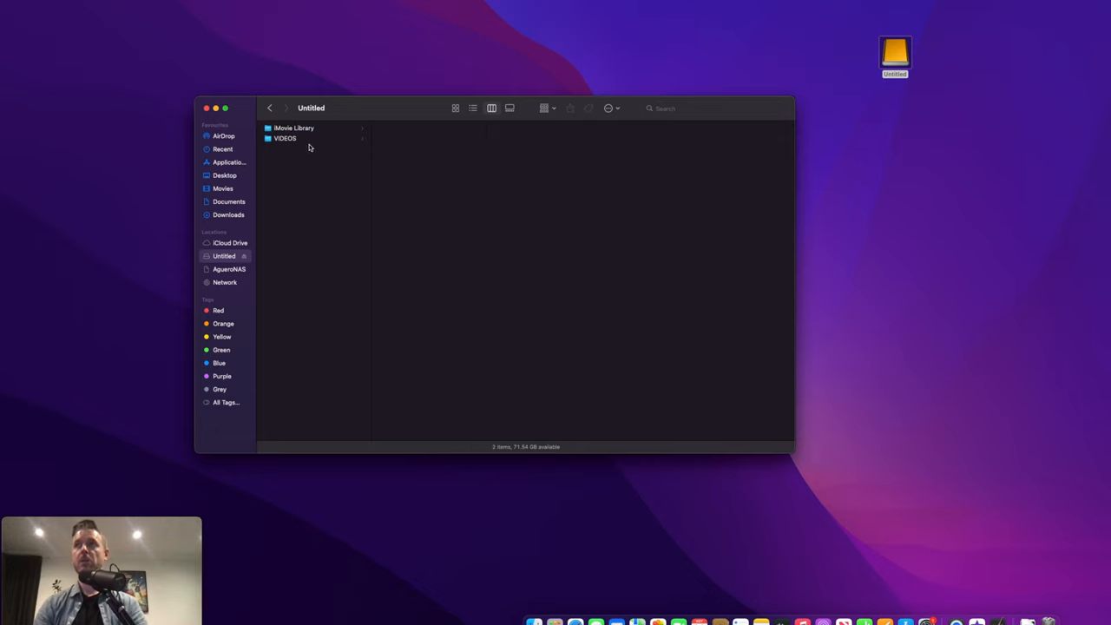
- Paste the two copied iMovie items into the new iMovie Library folder
left_click(294, 128)
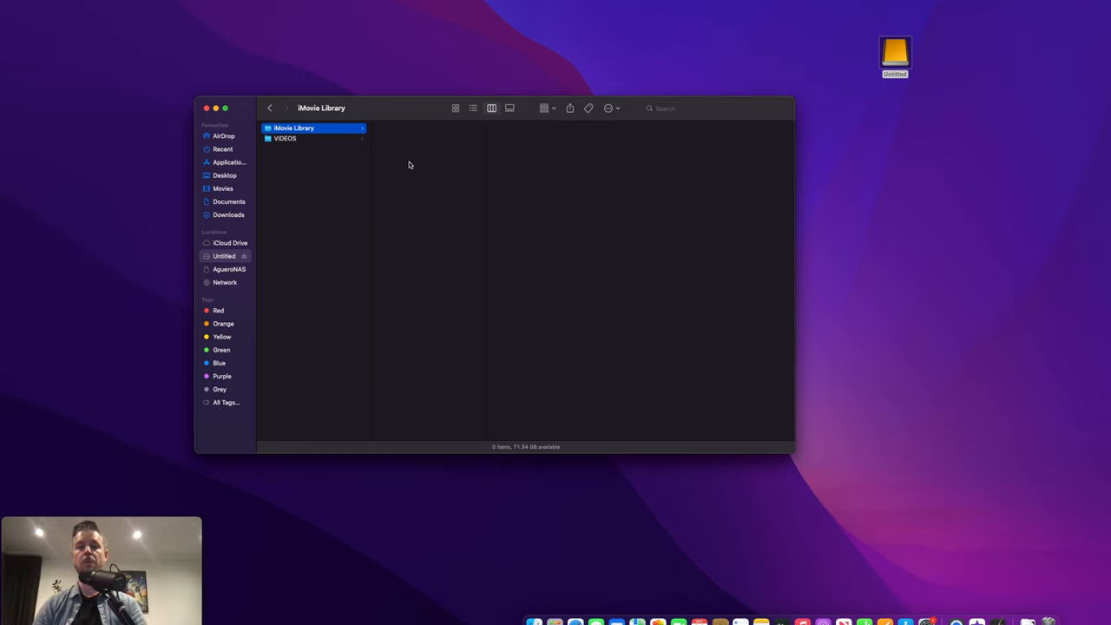
right_click(409, 164)
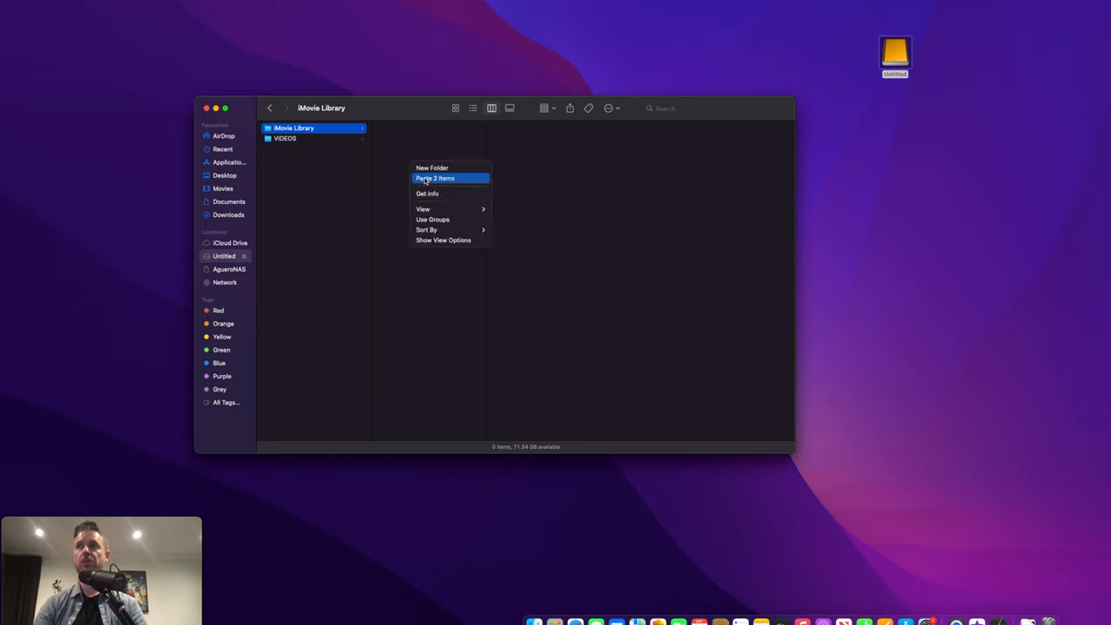
left_click(434, 178)
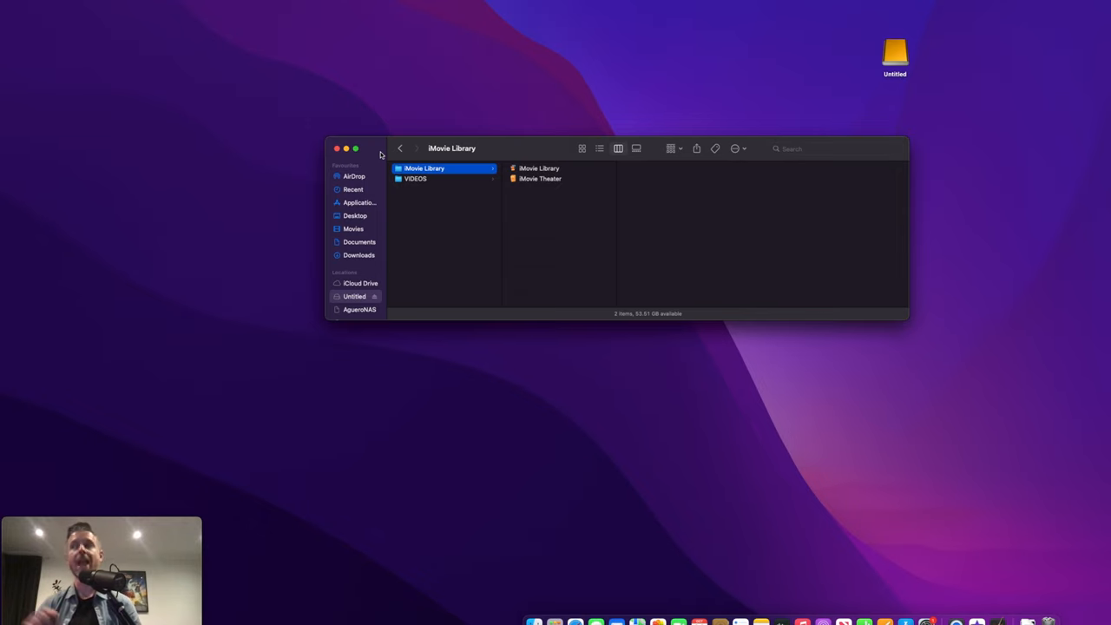
- Show the Applications folder in the Finder sidebar
left_click(358, 203)
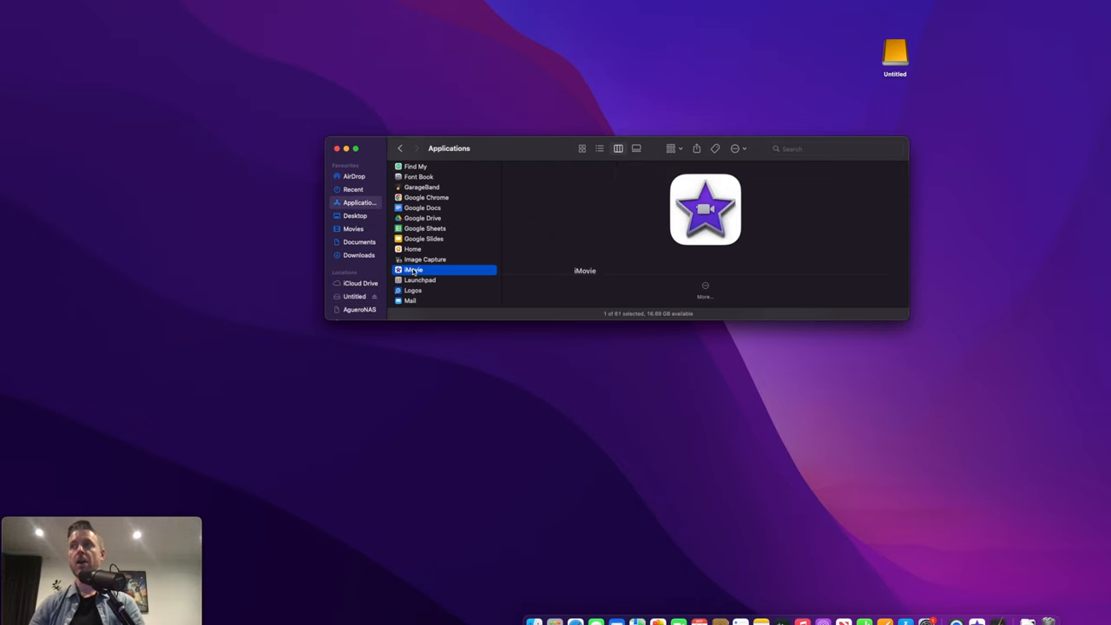
mouse_move(532, 206)
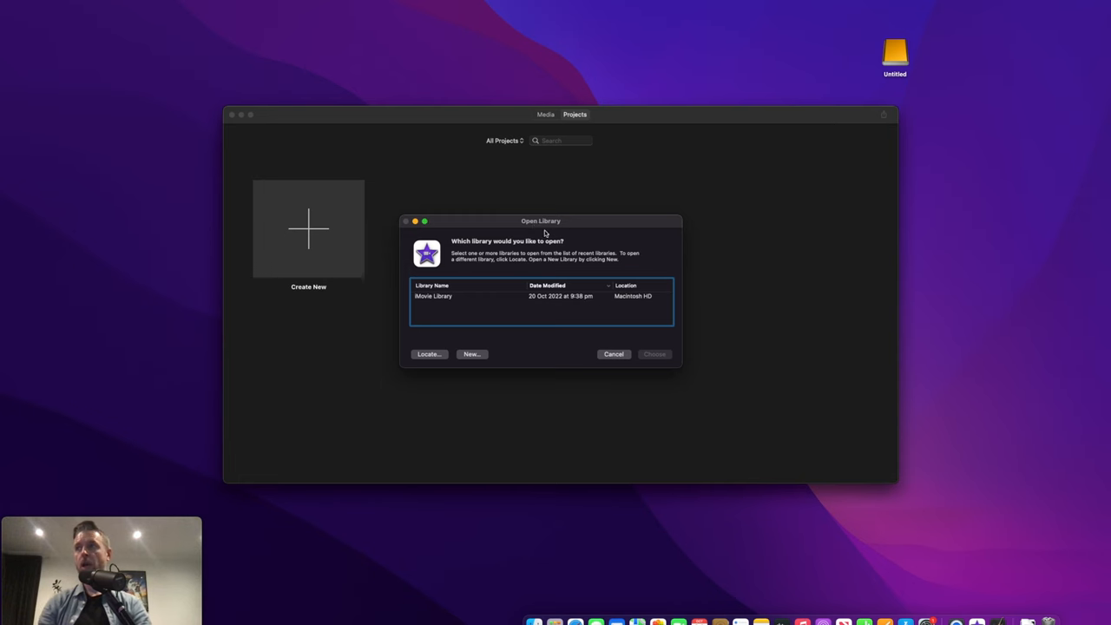
mouse_move(498, 249)
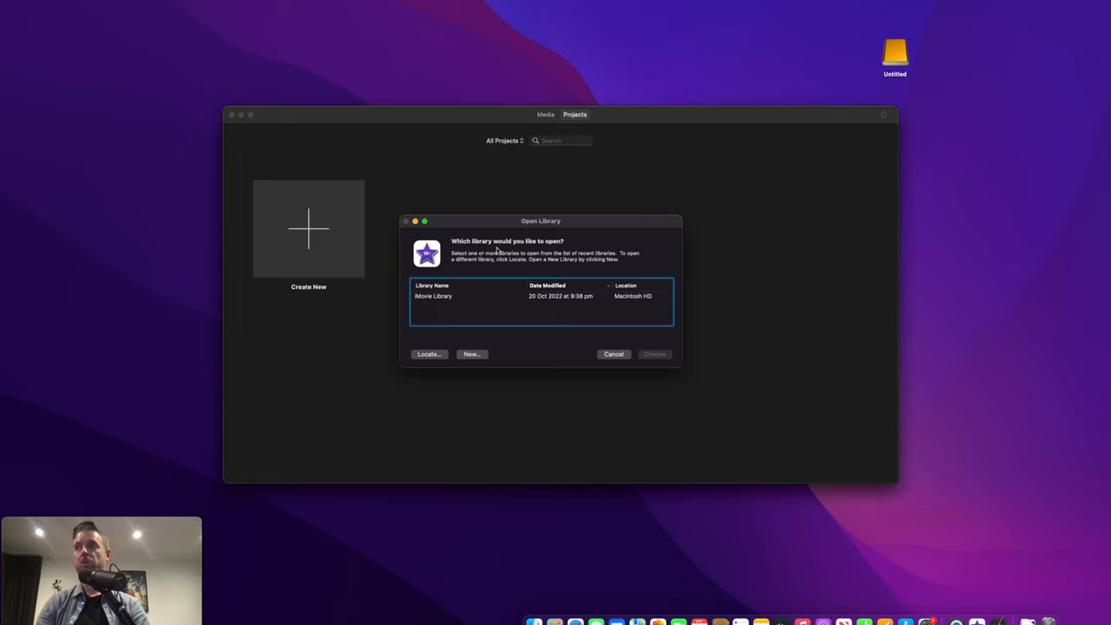
mouse_move(527, 334)
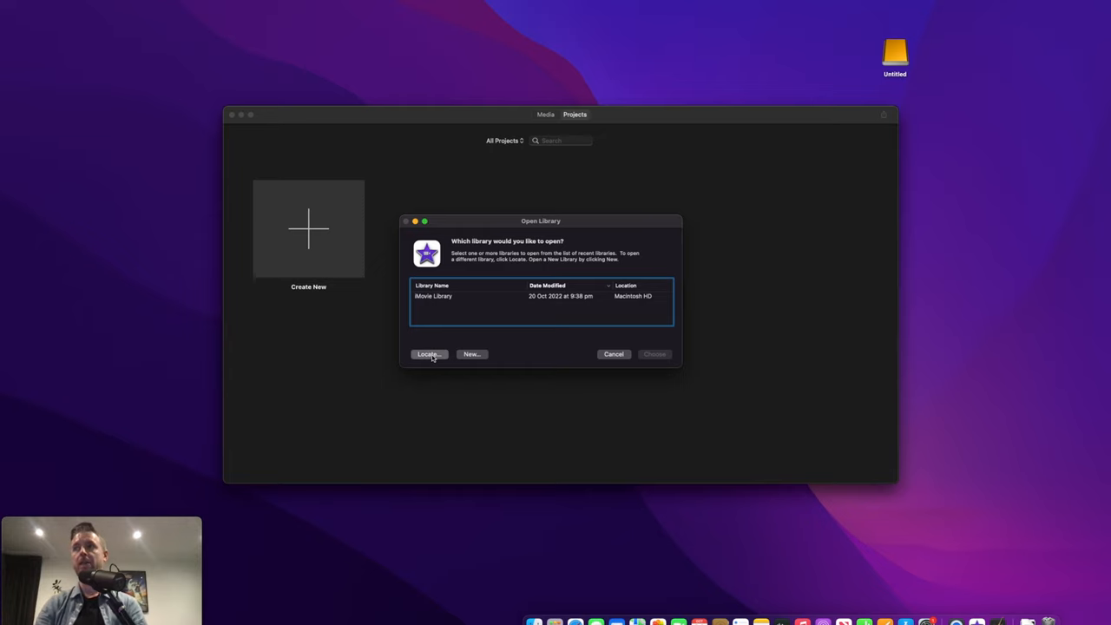
- Locate and open the iMovie Library file inside Untitled's iMovie Library folder
left_click(428, 355)
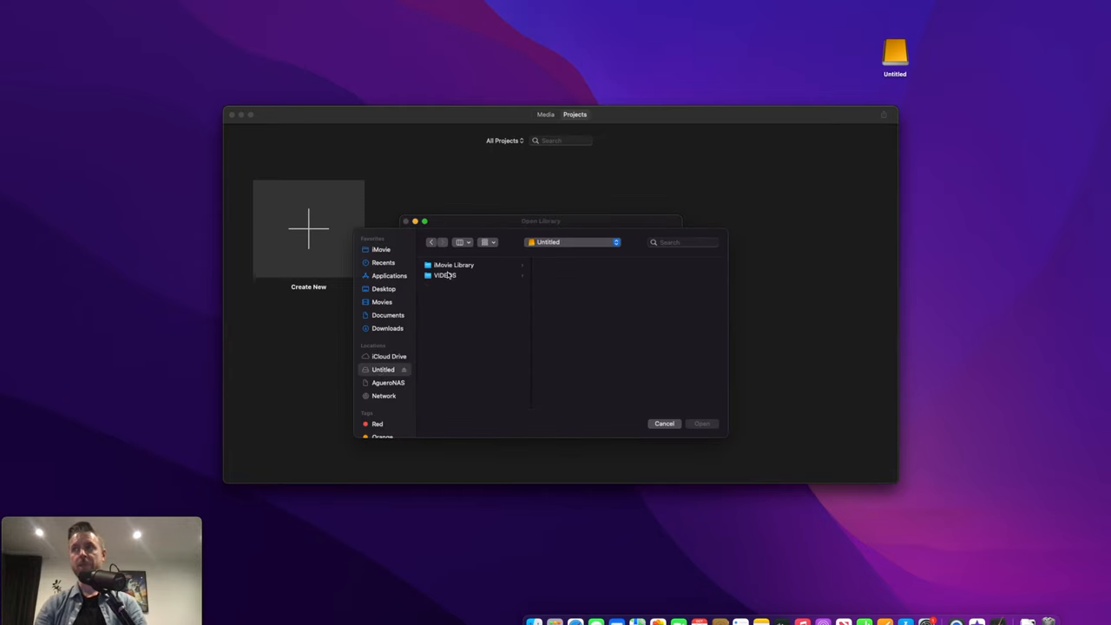
left_click(453, 265)
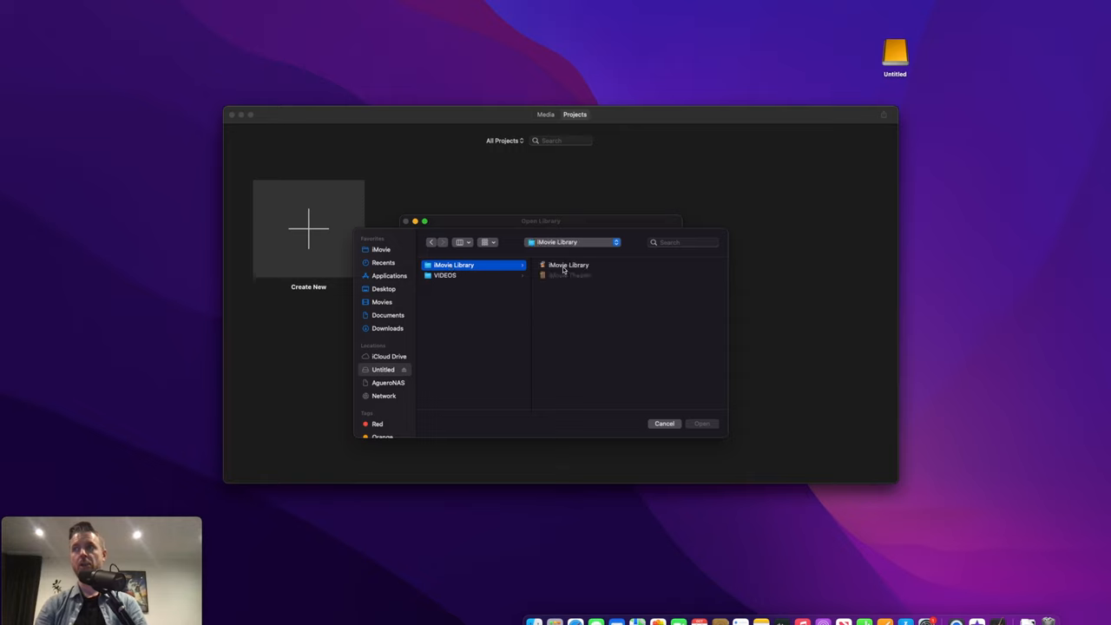
left_click(568, 265)
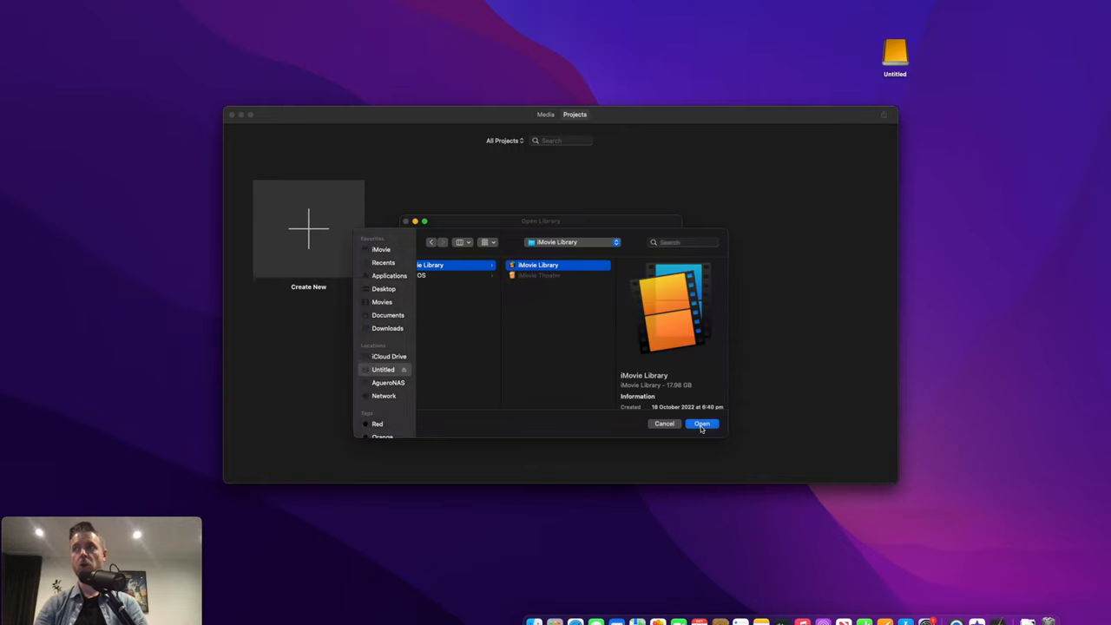
left_click(701, 424)
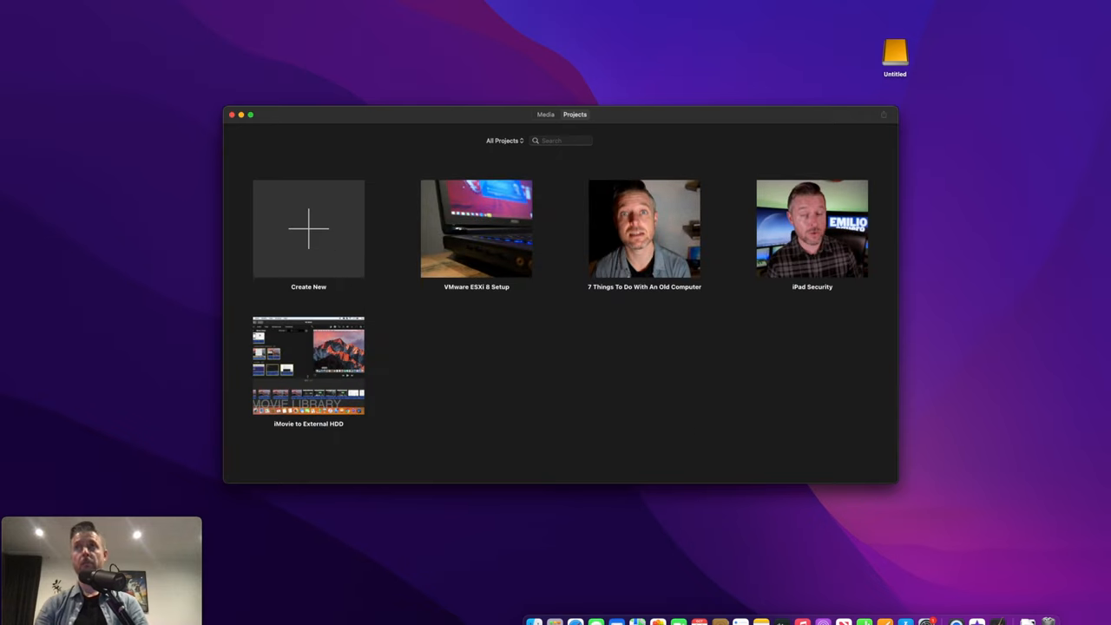
- Review the library chooser listing both libraries, cancel it, and quit iMovie
left_click(232, 114)
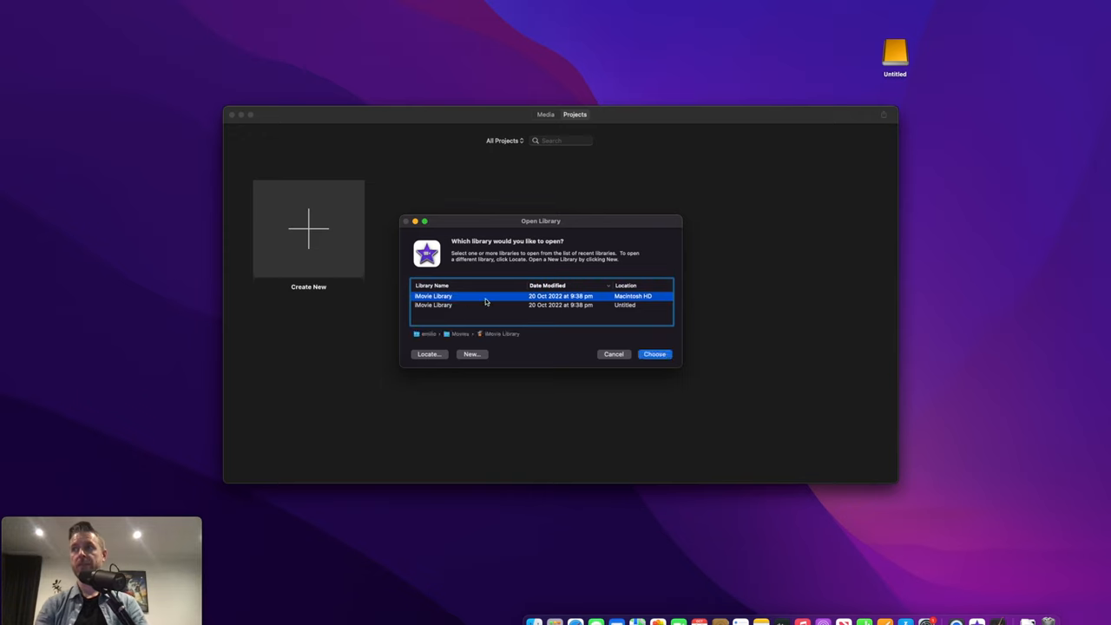
mouse_move(470, 303)
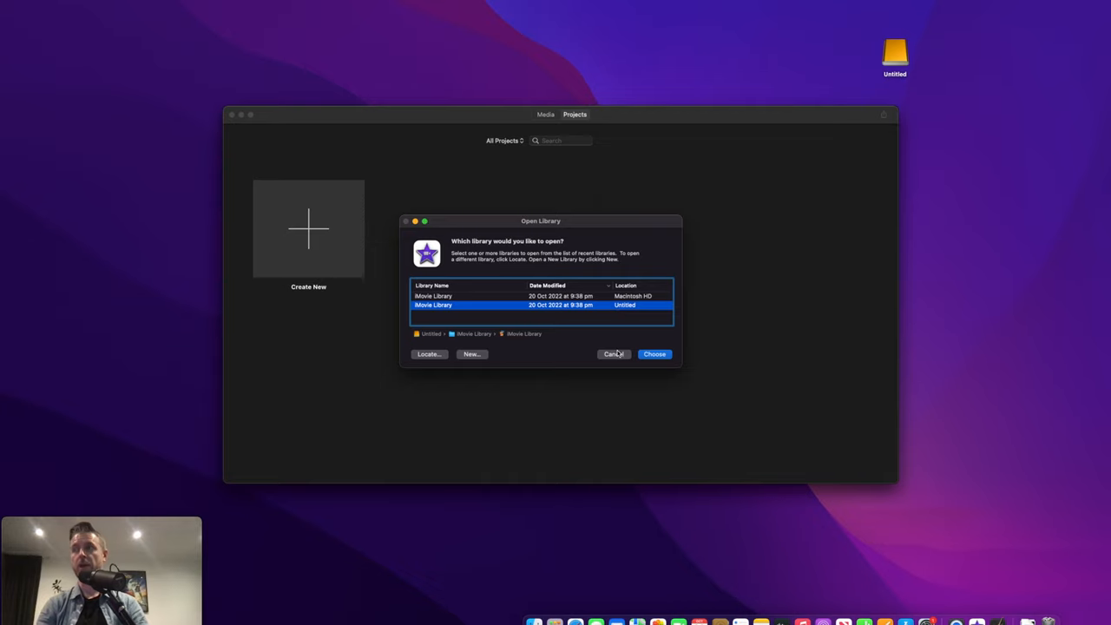
left_click(614, 354)
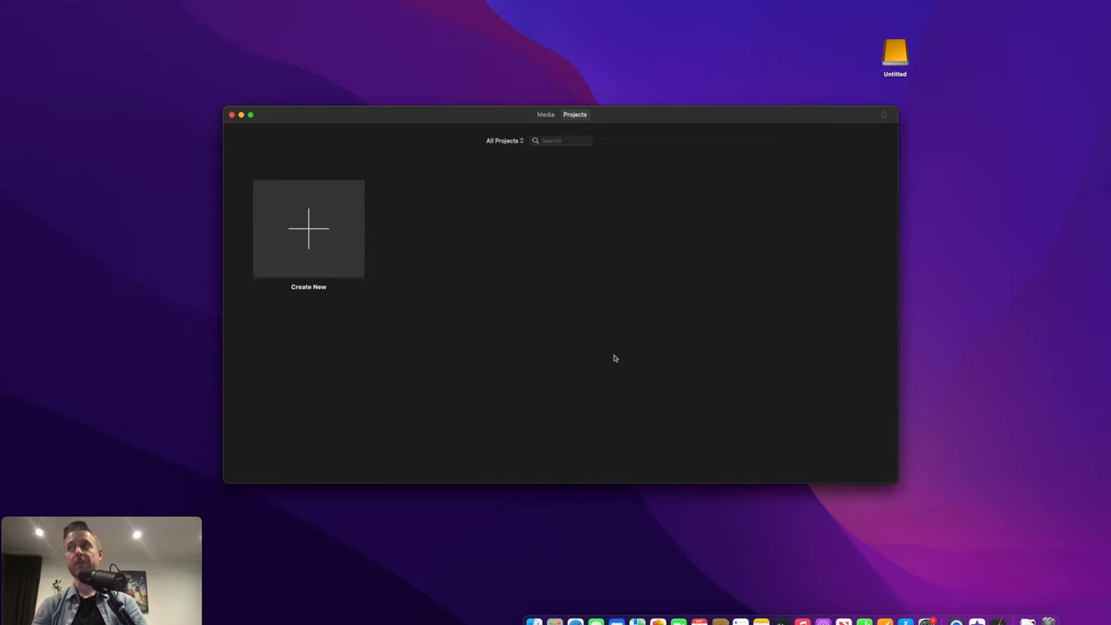
left_click(232, 114)
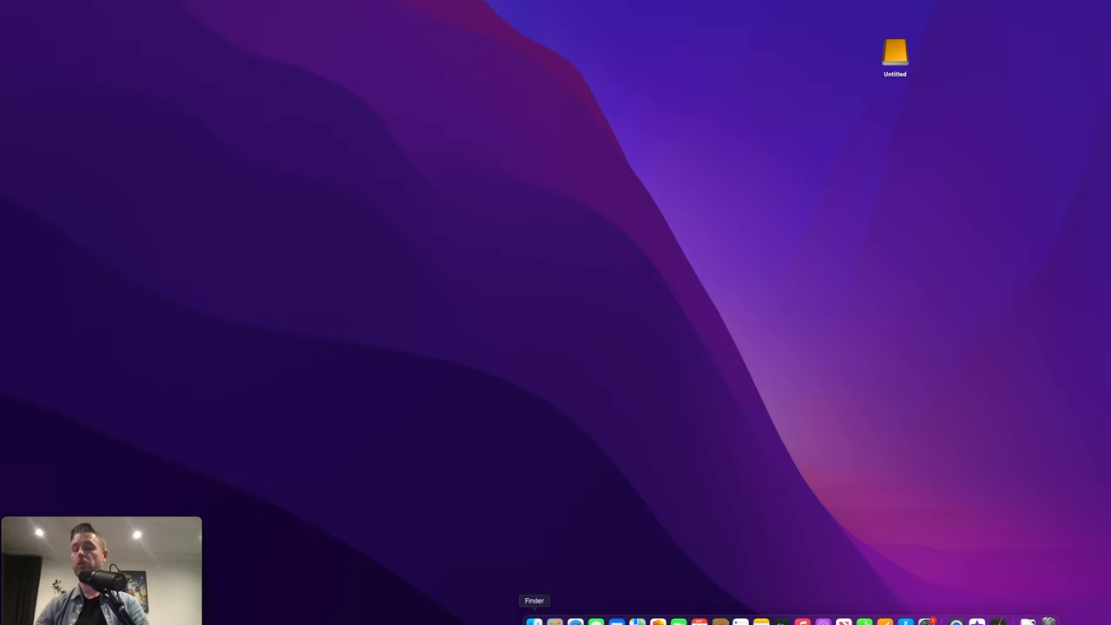
- In Movies, select both original iMovie Theater and iMovie Library and show their action menu
left_click(534, 621)
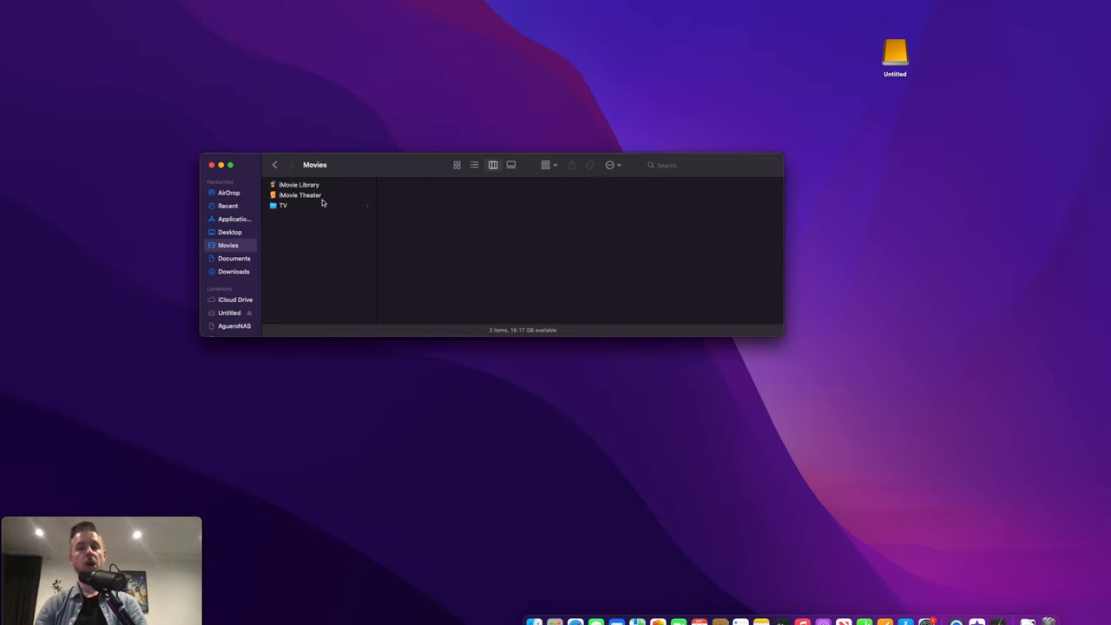
left_click(299, 194)
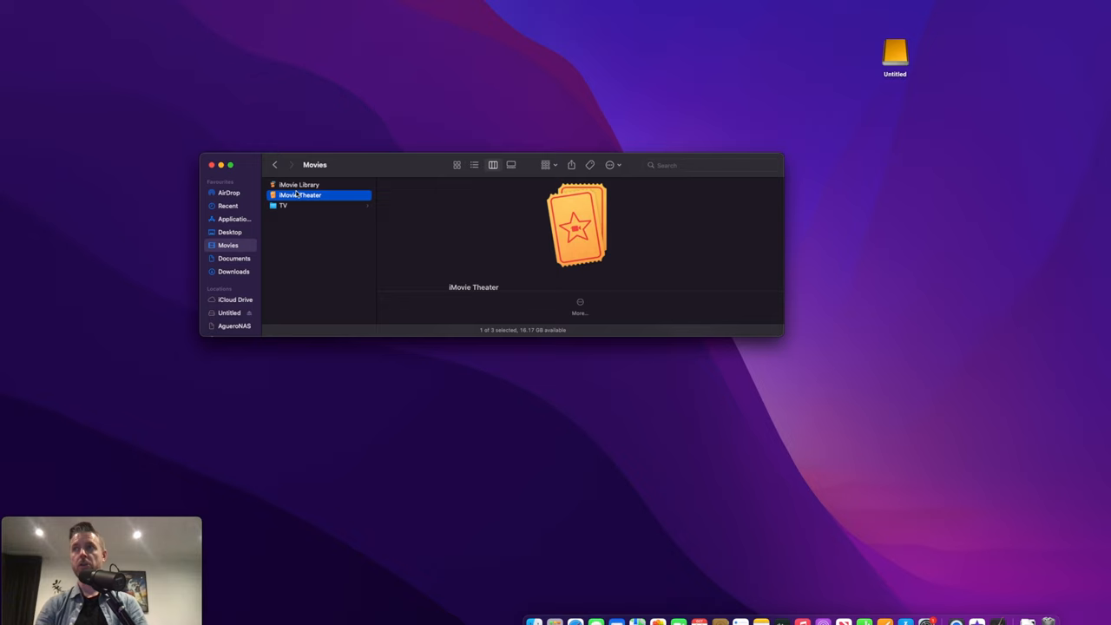
left_click(298, 184)
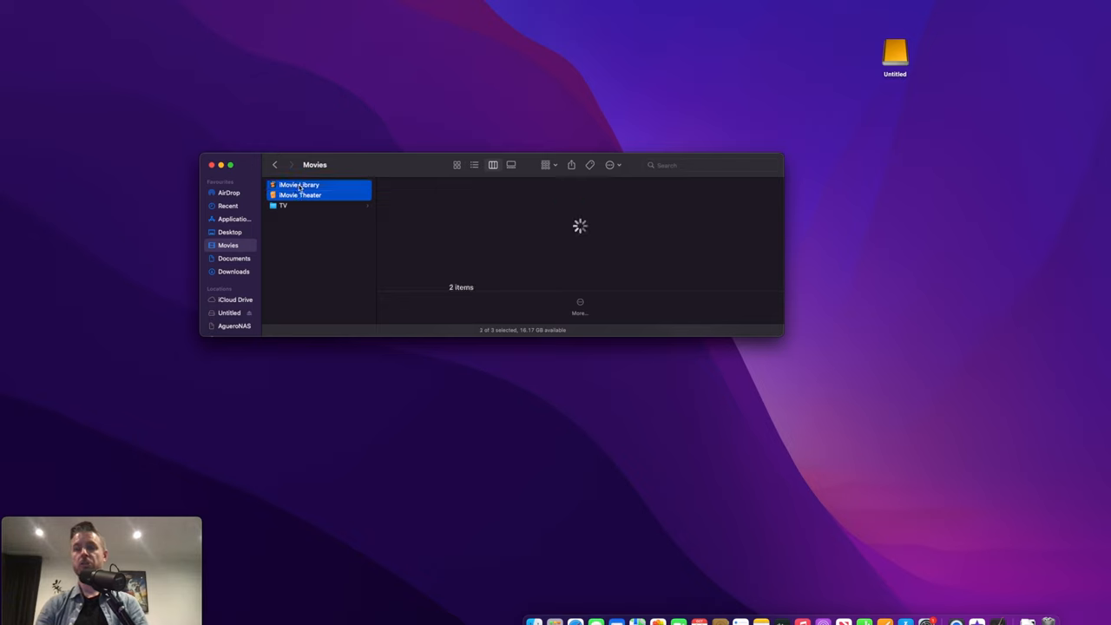
right_click(300, 190)
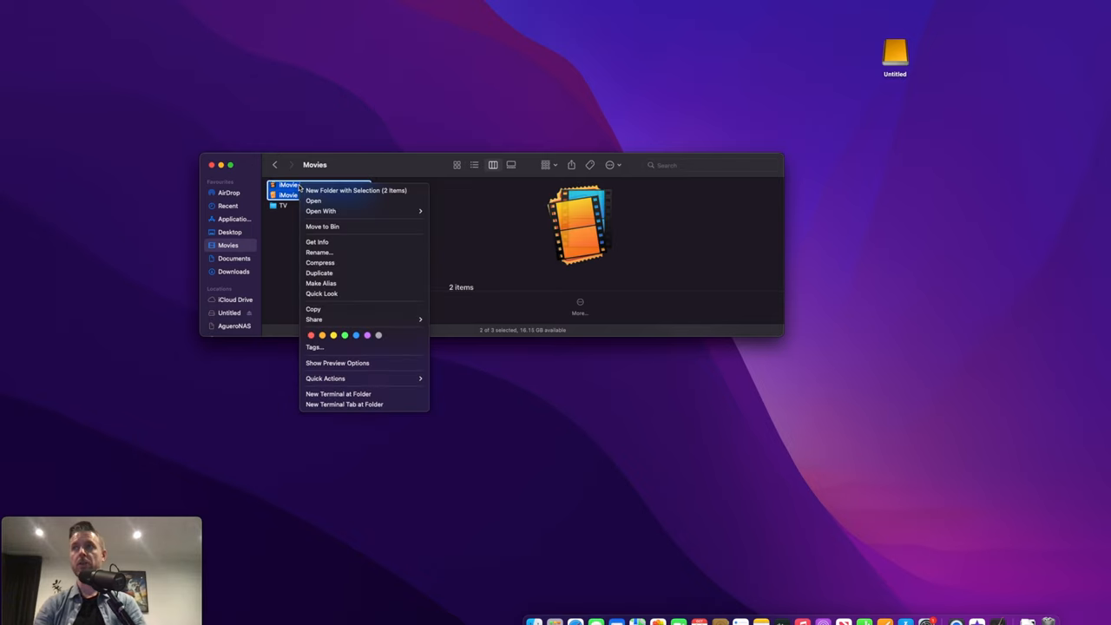
mouse_move(339, 227)
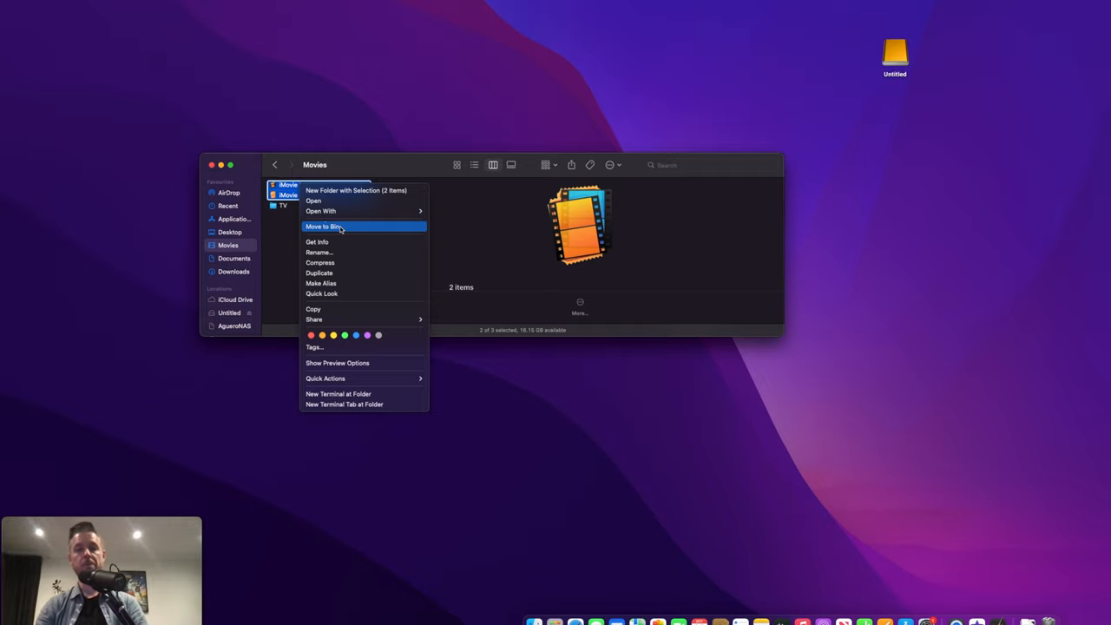